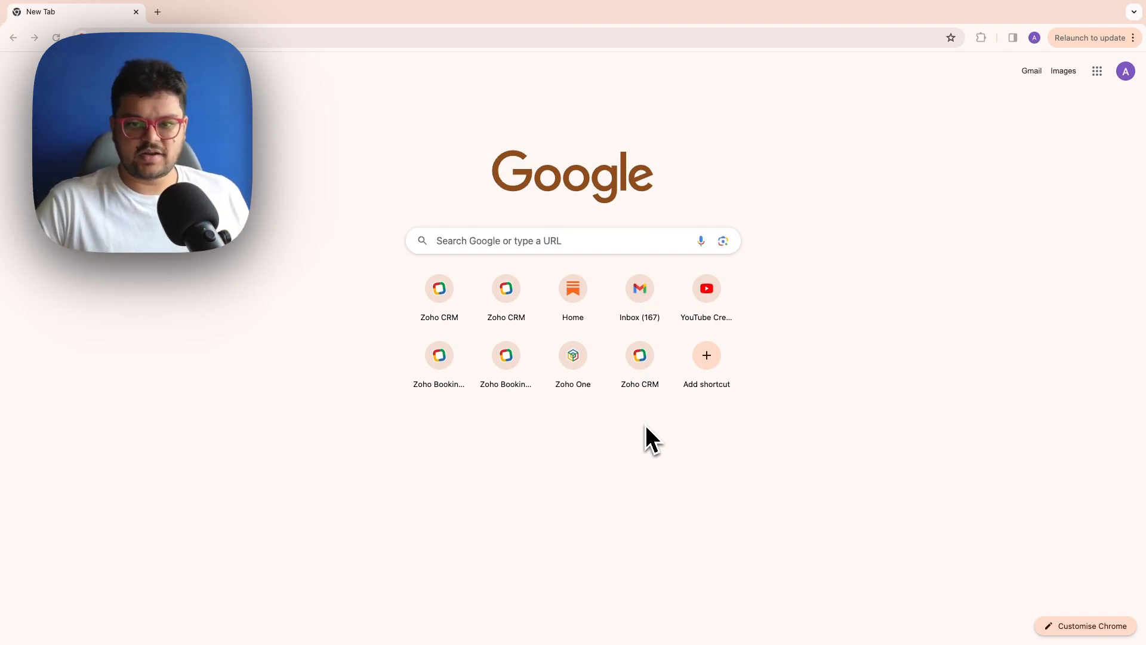
mouse_move(571, 459)
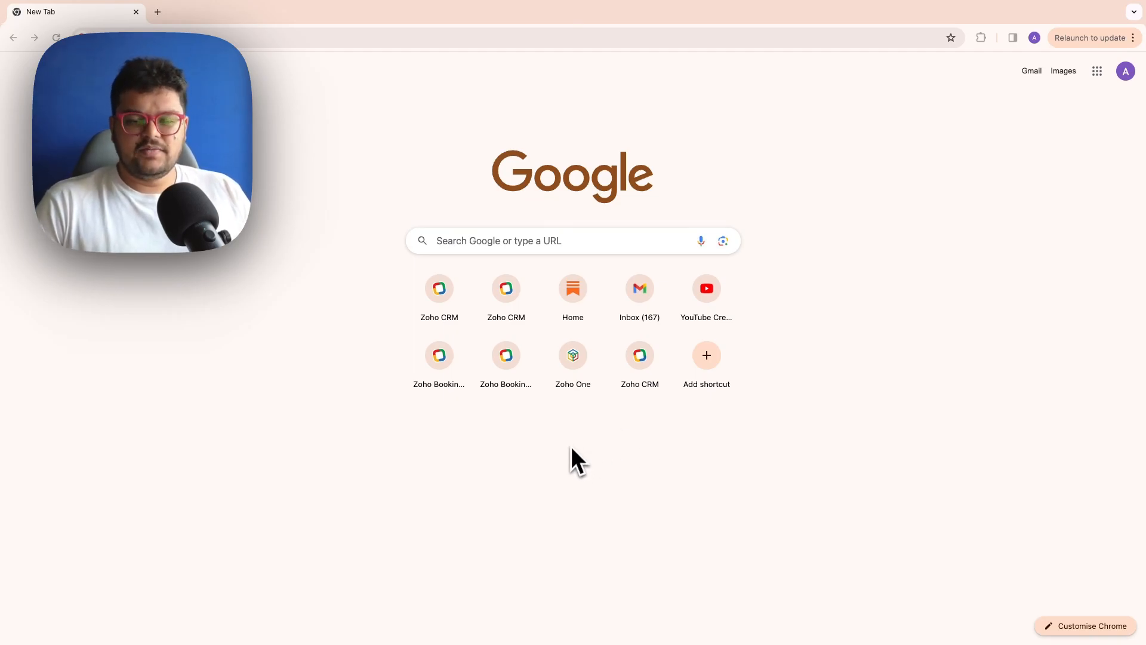
Go to the Substack home feed from the Chrome new tab shortcut.
left_click(572, 241)
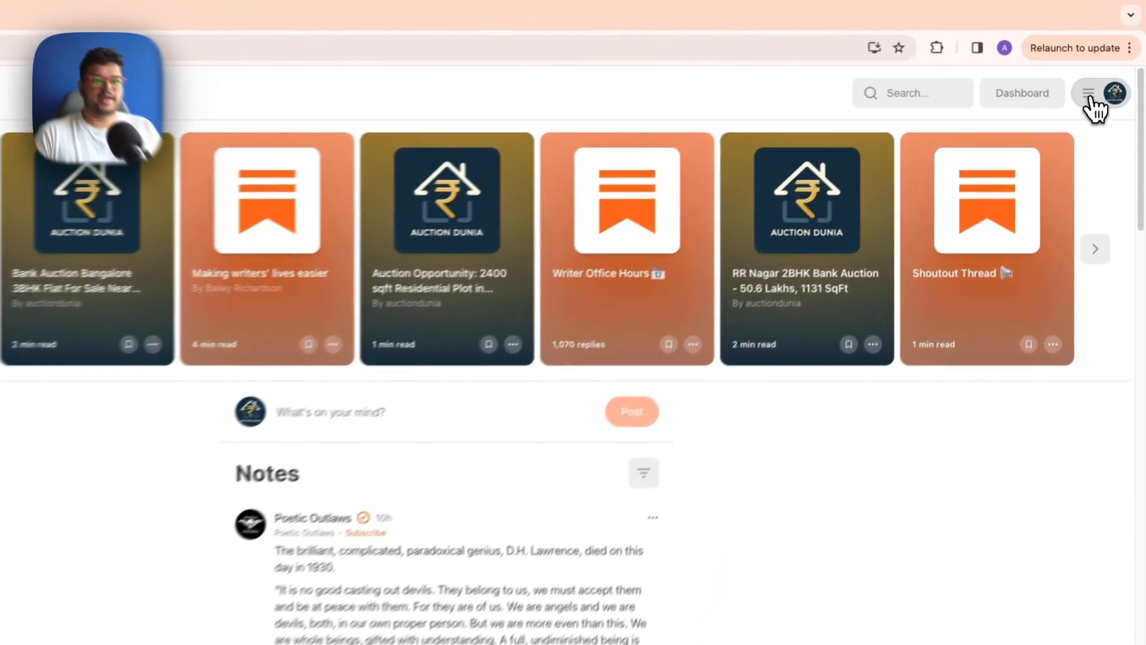
Reach the Auction Dunia dashboard via the profile menu and dismiss the Direct messaging announcement.
left_click(1087, 93)
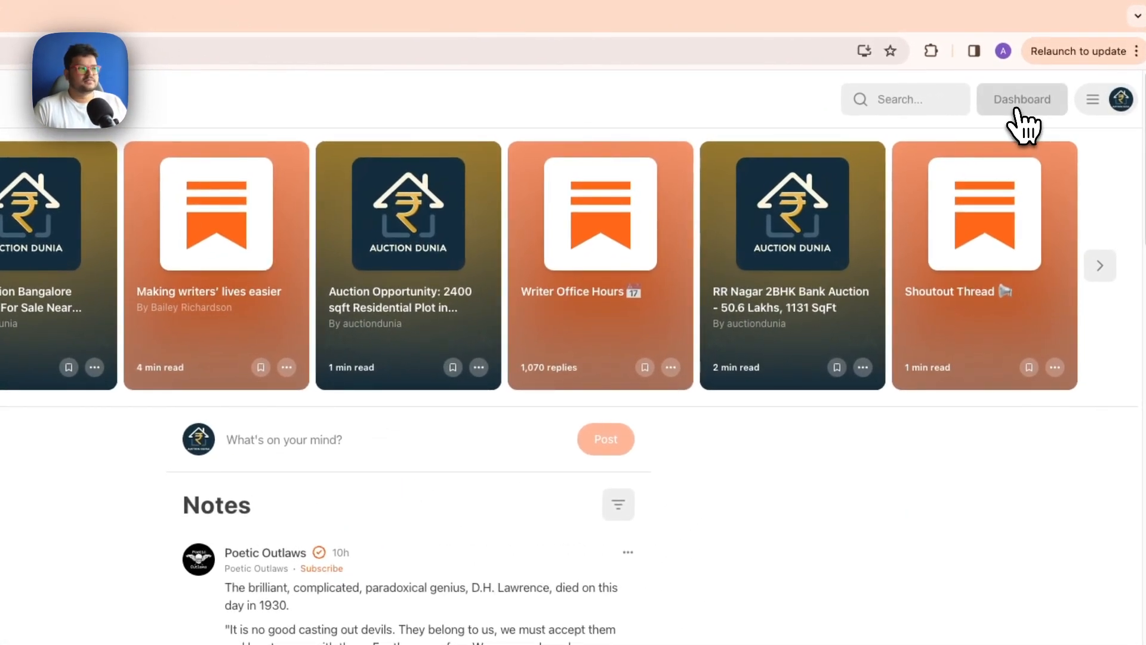
left_click(1022, 99)
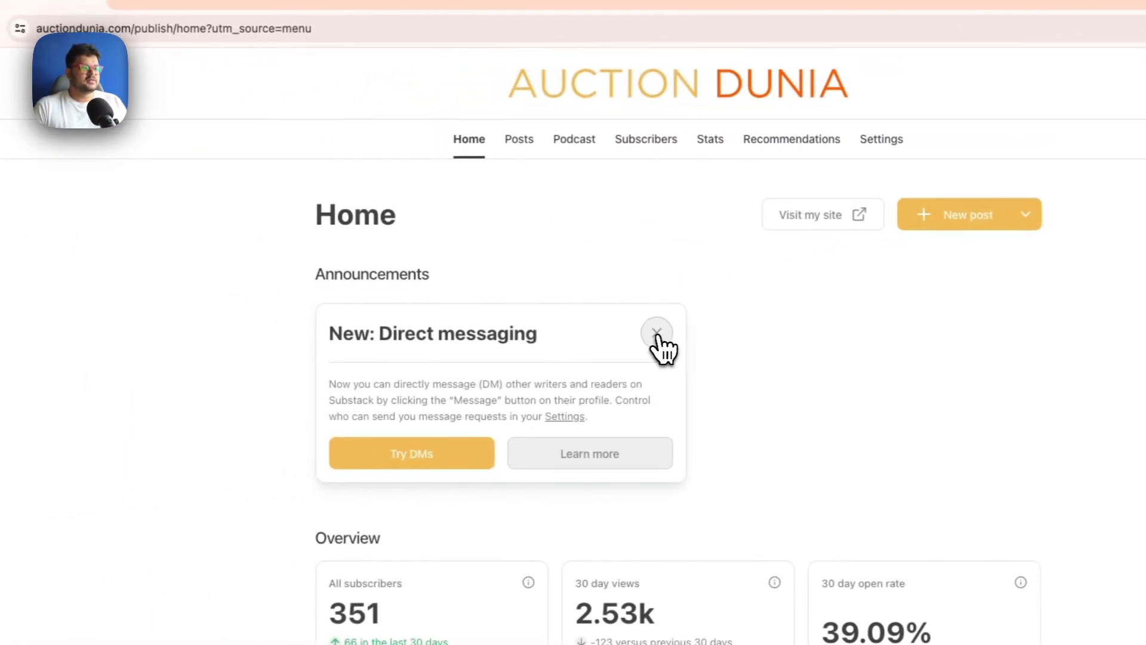
left_click(657, 332)
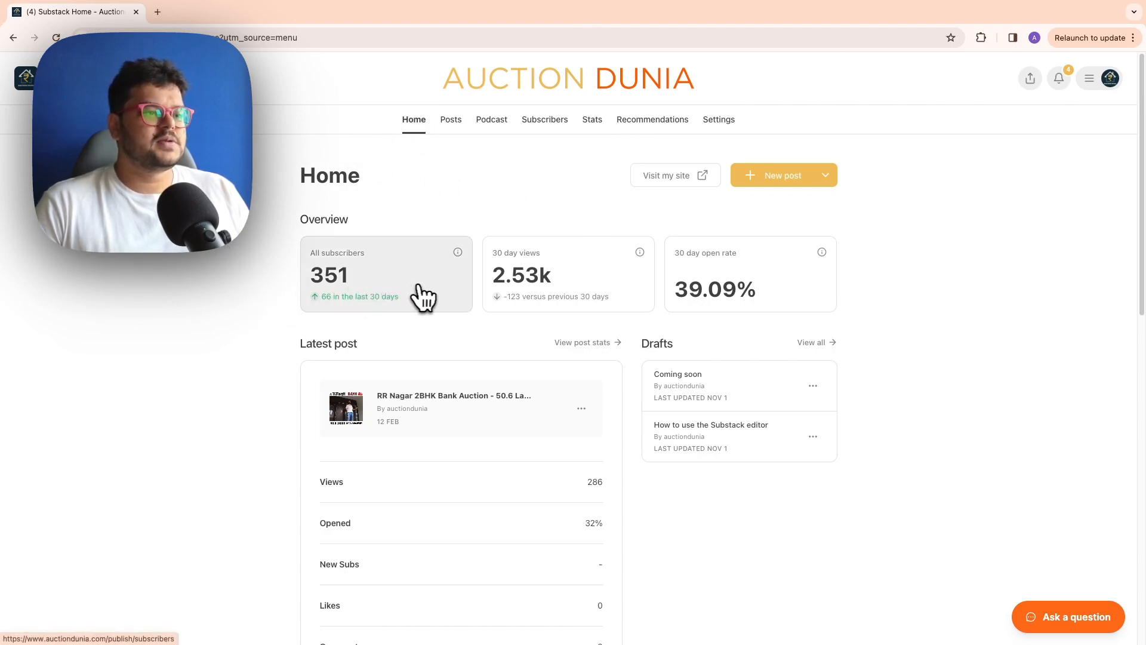
mouse_move(695, 310)
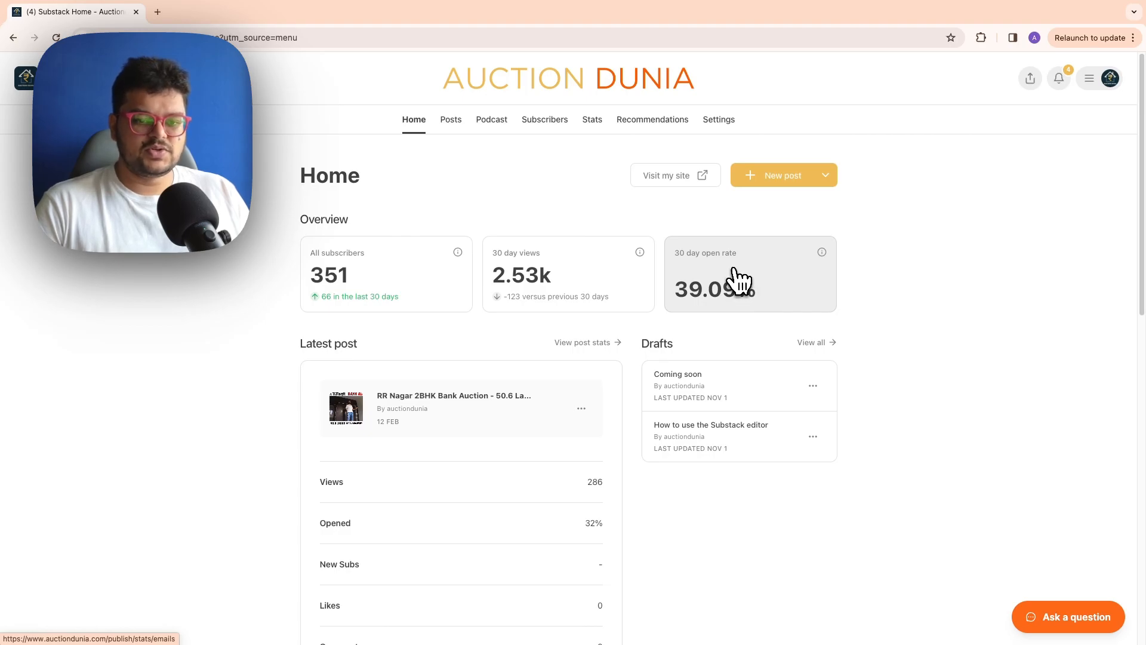
scroll("down", 3)
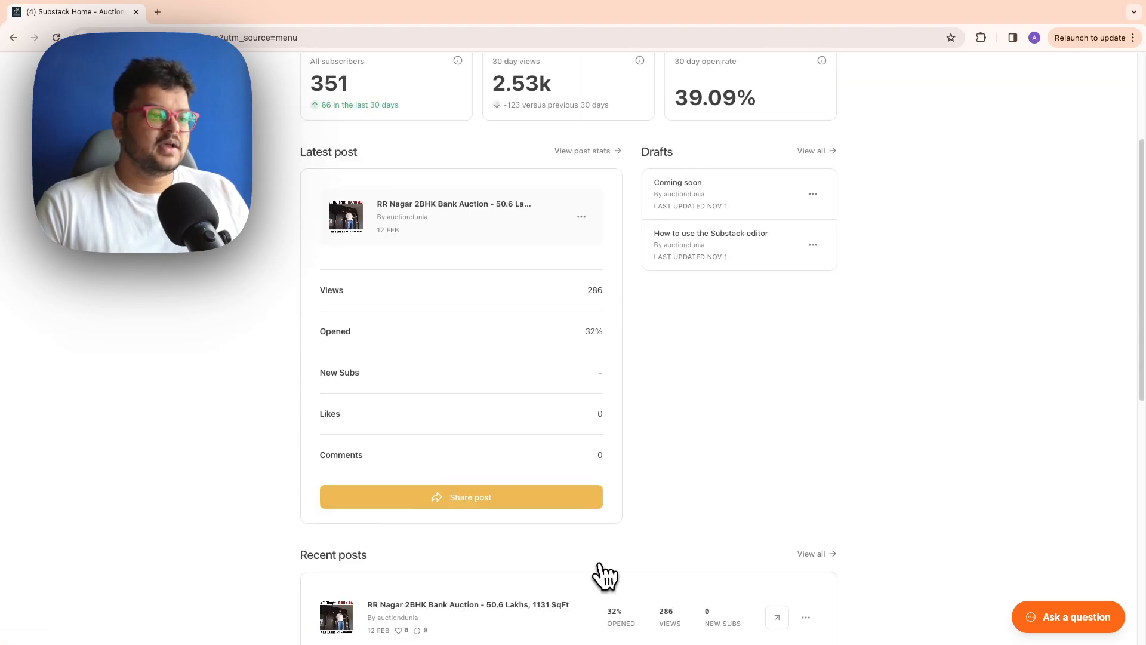
scroll("down", 3)
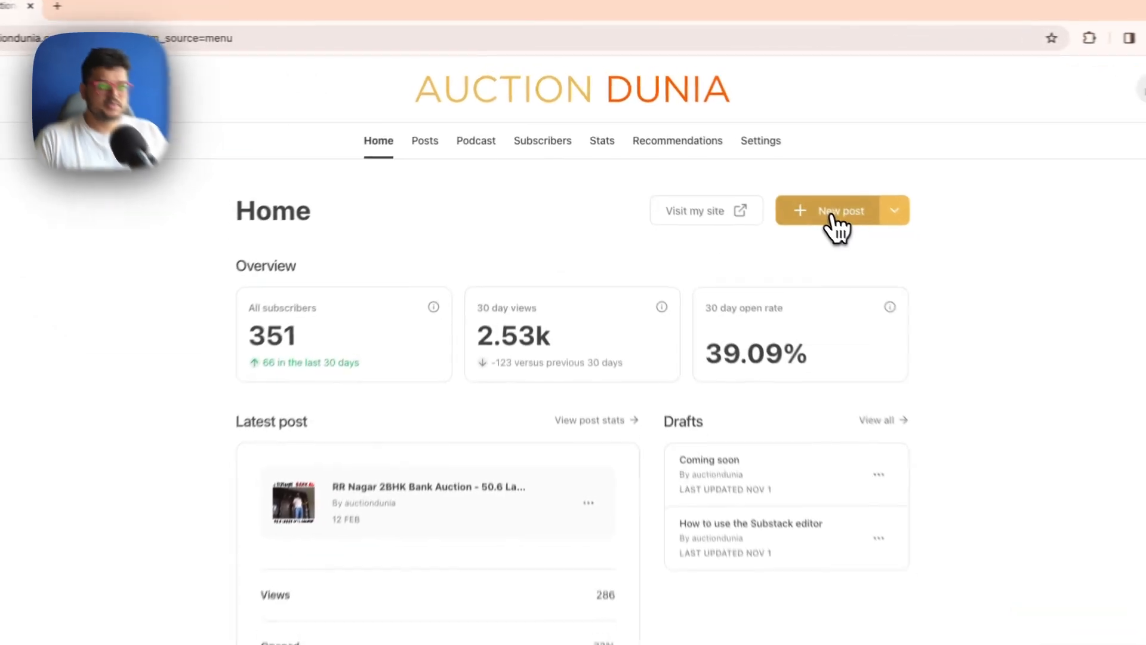
Start a new post titled '5BHK Duplex Bungalow for Bank Auction in Karkala Udupi | 10453 Sq ft | 1.75 Crores'.
left_click(840, 210)
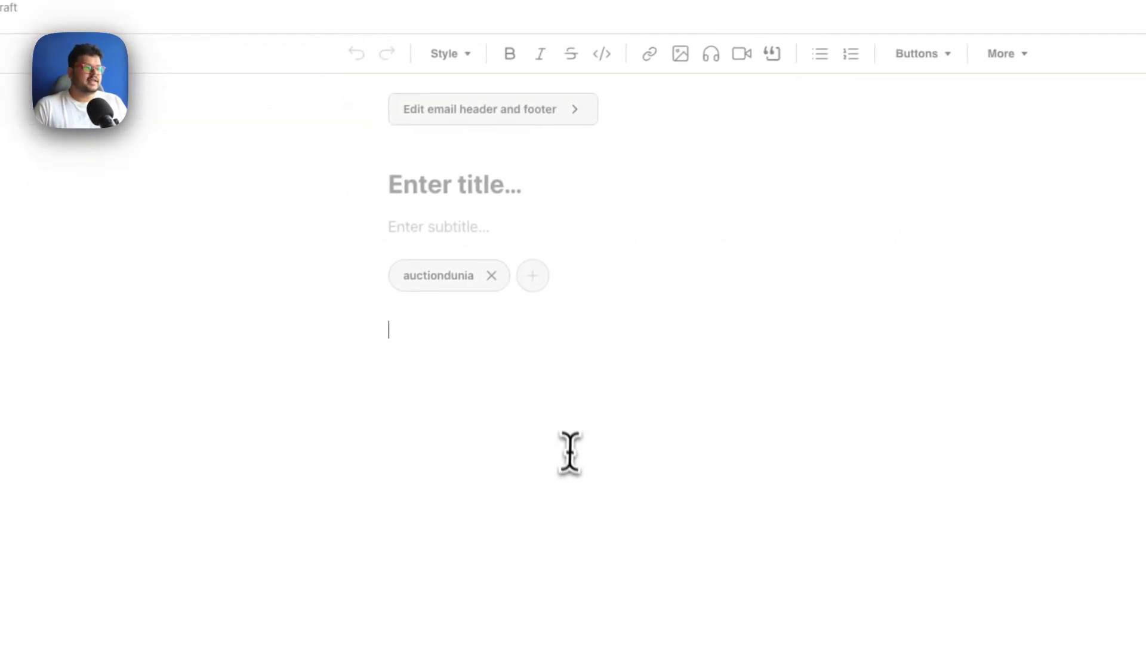
scroll("down", 3)
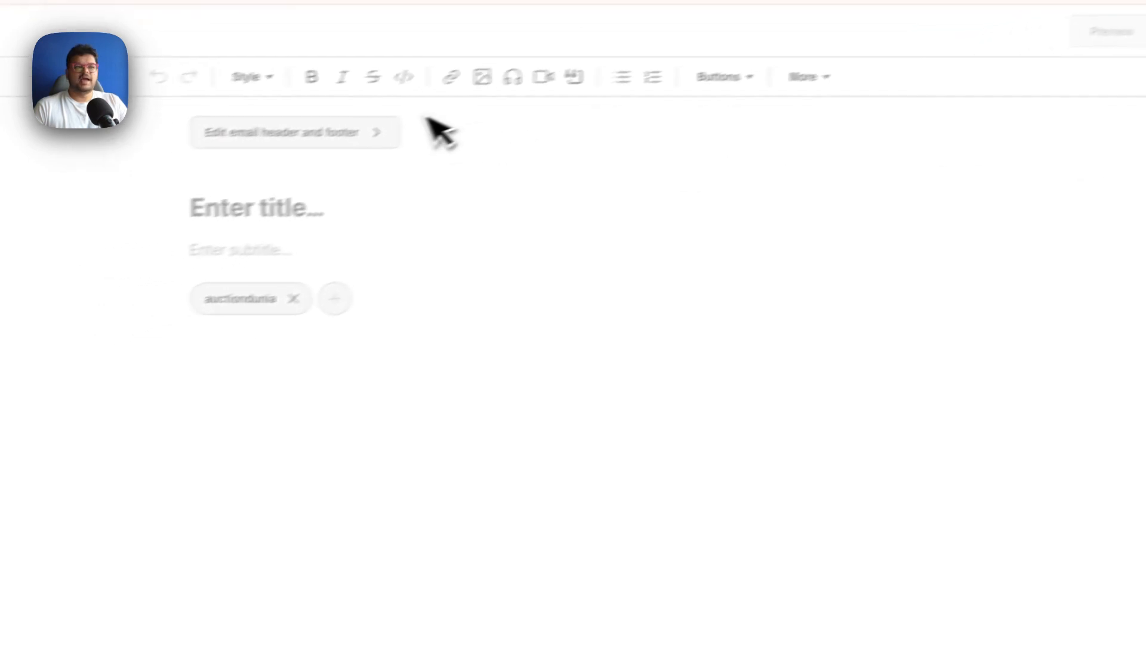
type("5BHK Duplex Bungalow for Bank Auction in Karkala Udupi | 10453 Sq ft | 1.75 Crores")
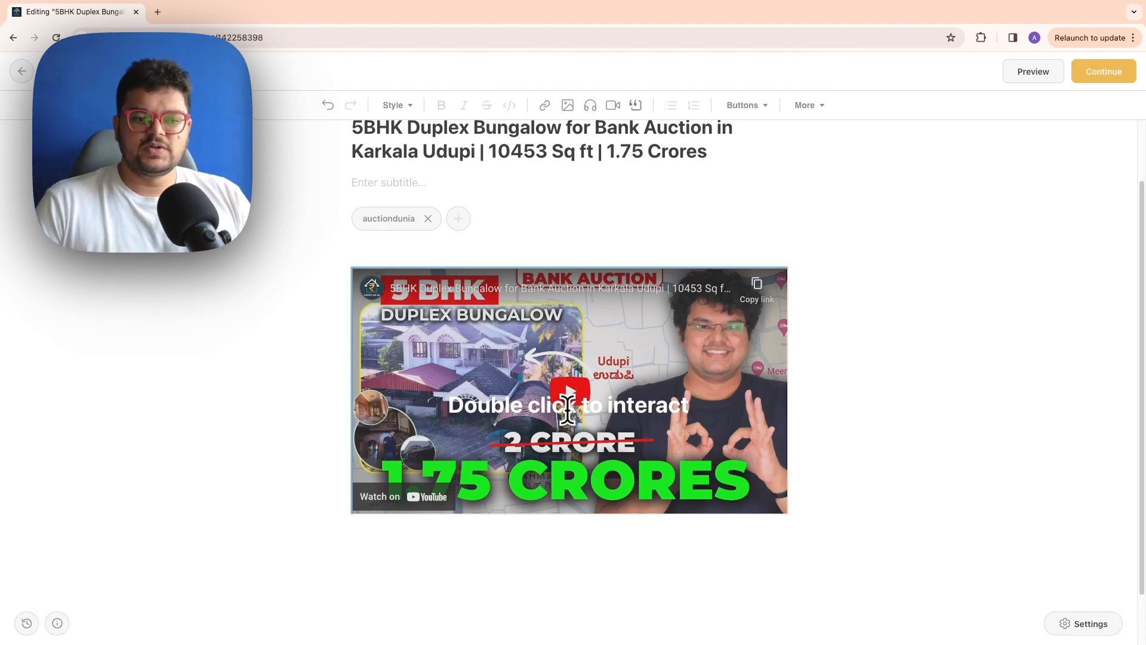
Insert a Subscribe button from the Buttons dropdown after the post's opening paragraph.
scroll("down", 3)
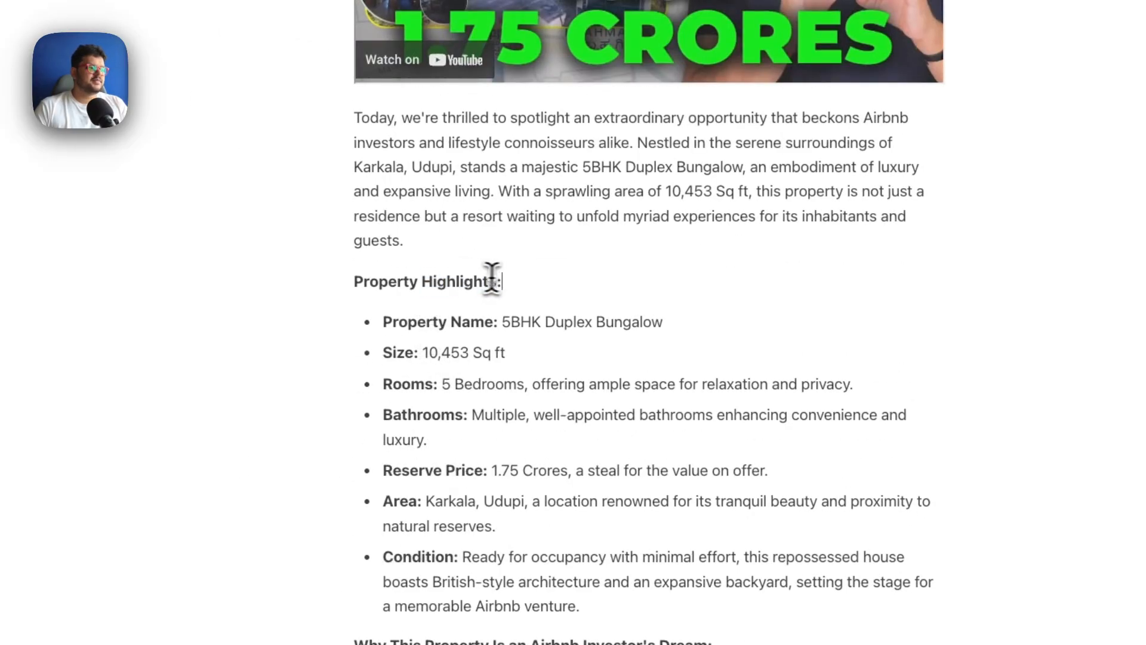
scroll("down", 3)
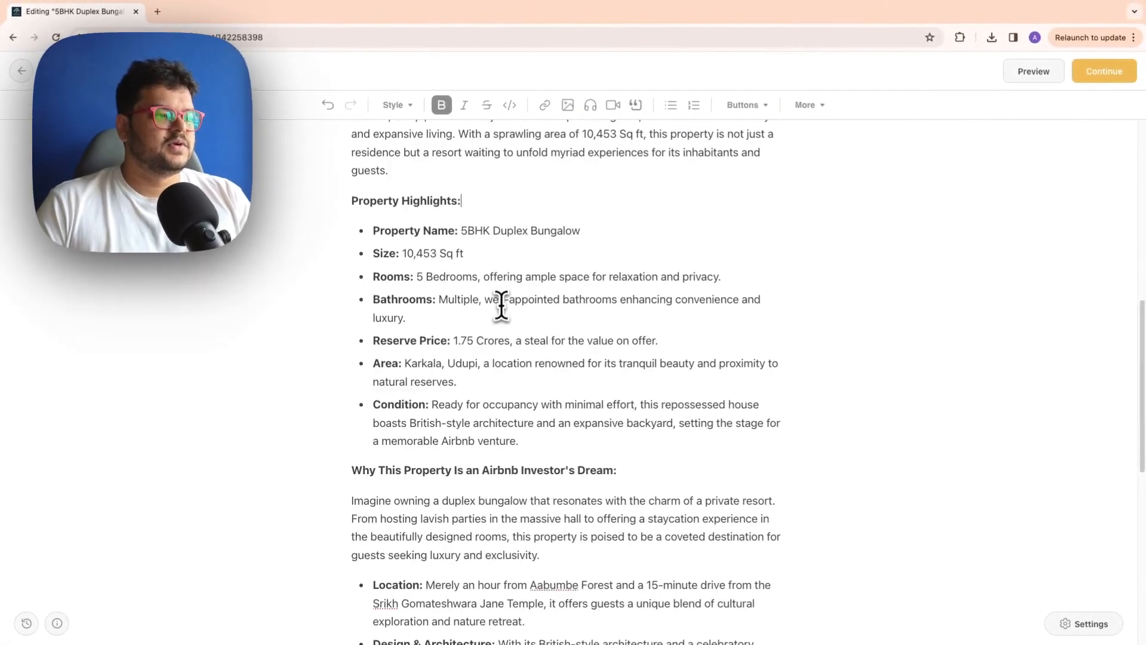
scroll("down", 3)
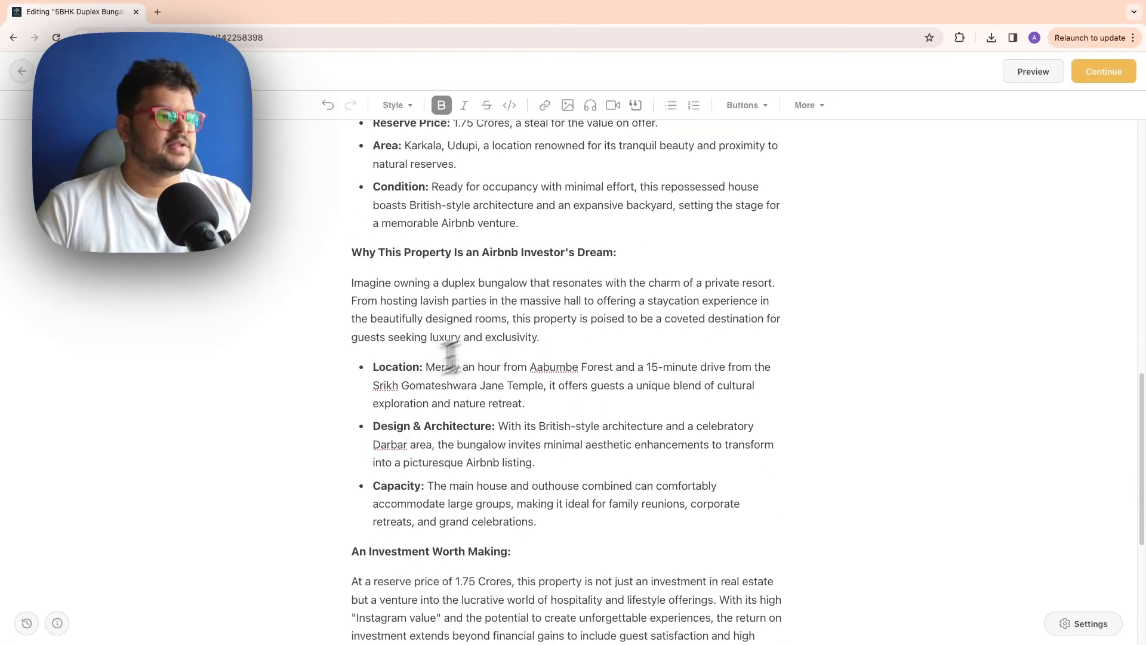
scroll("down", 3)
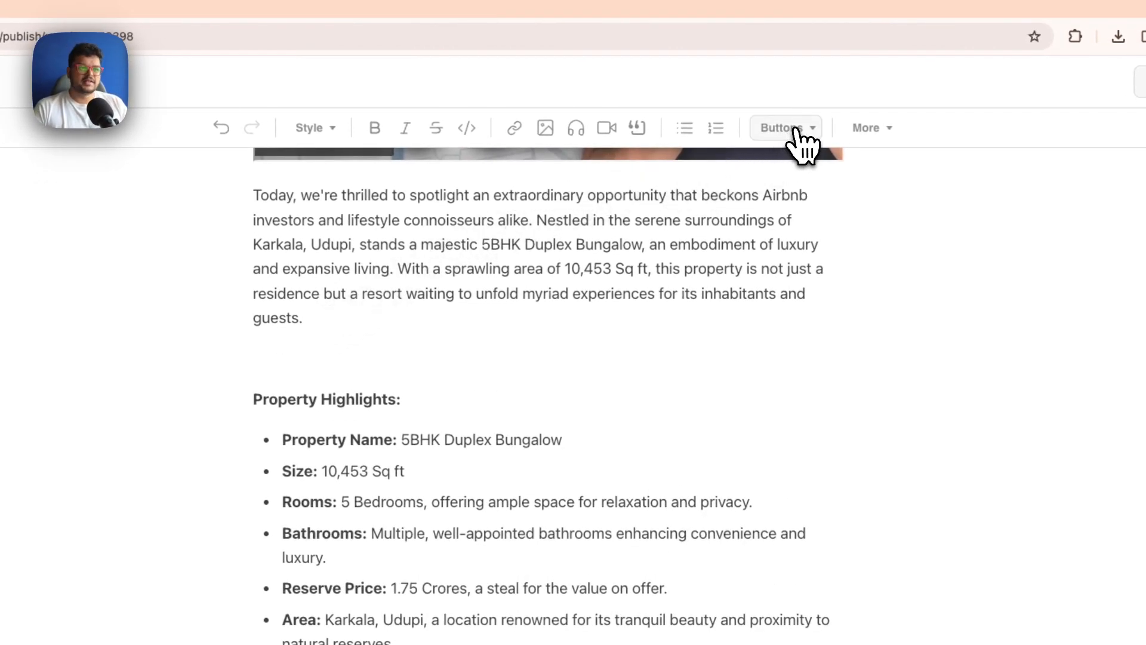
left_click(786, 128)
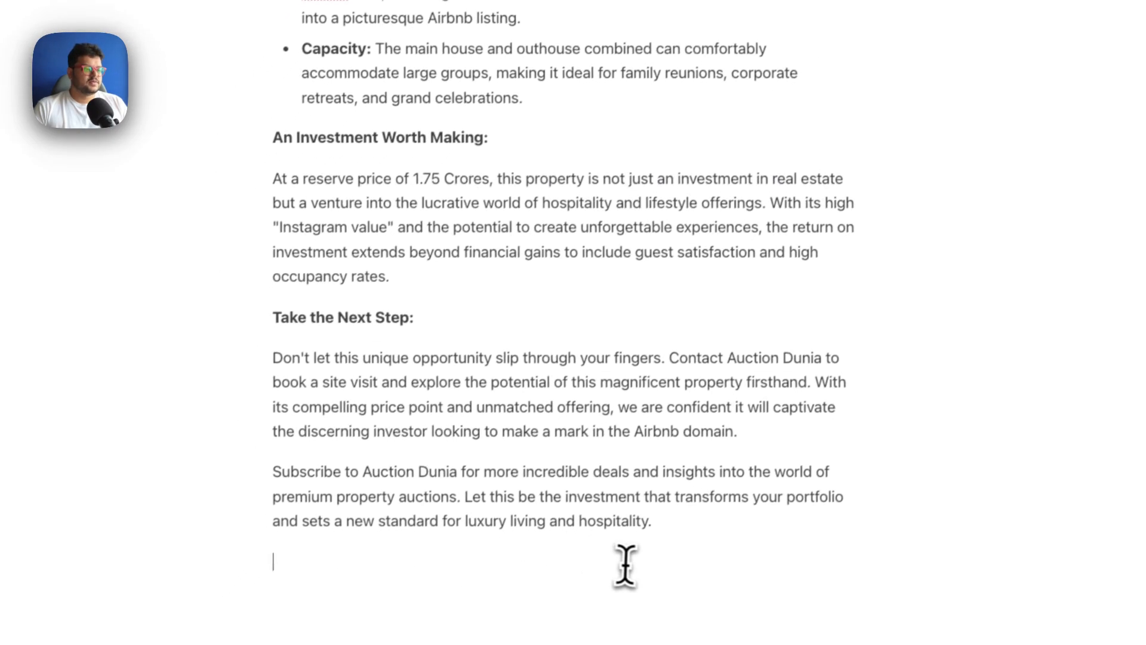
left_click(706, 74)
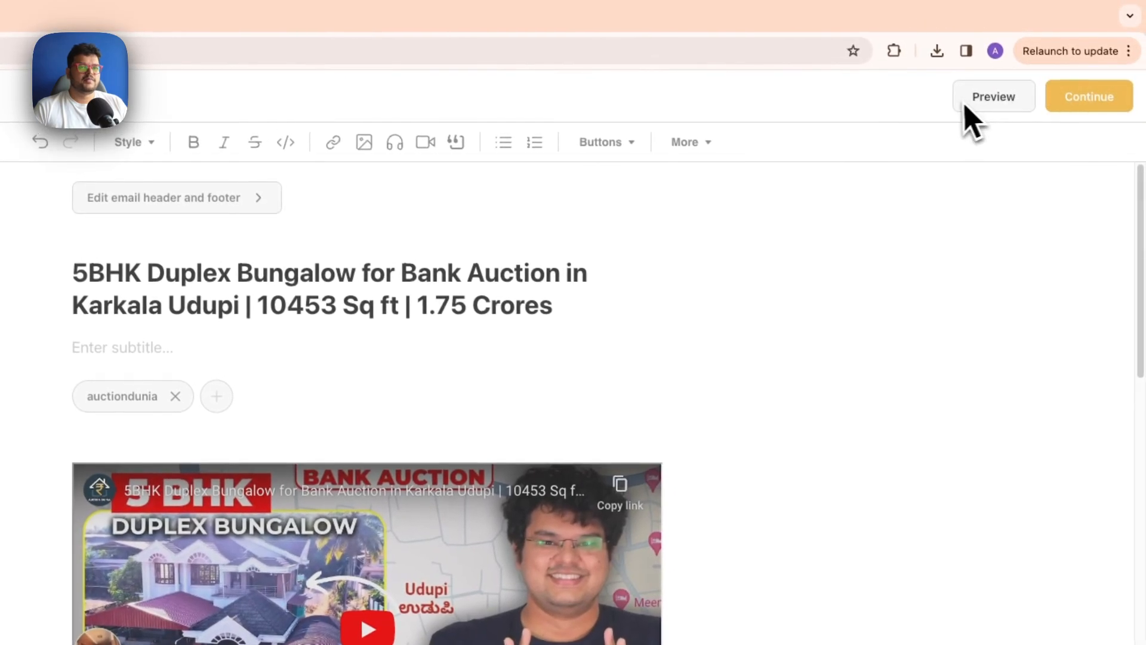
Check the auction post in the Mobile preview, scrolling through it.
left_click(993, 95)
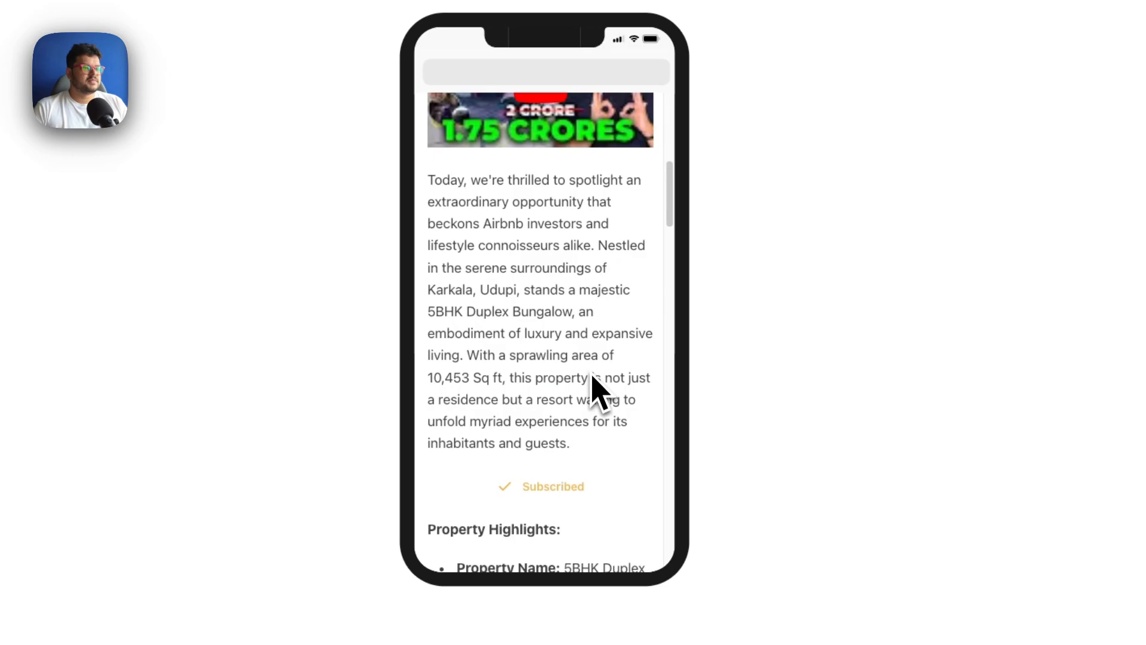
scroll("down", 3)
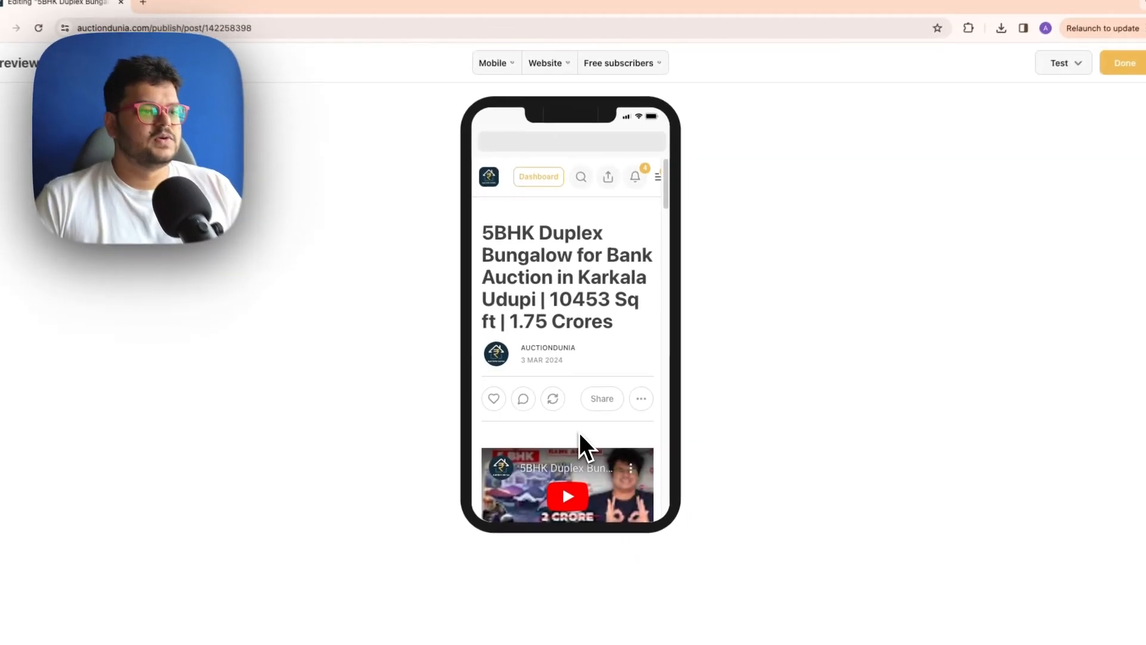
scroll("down", 3)
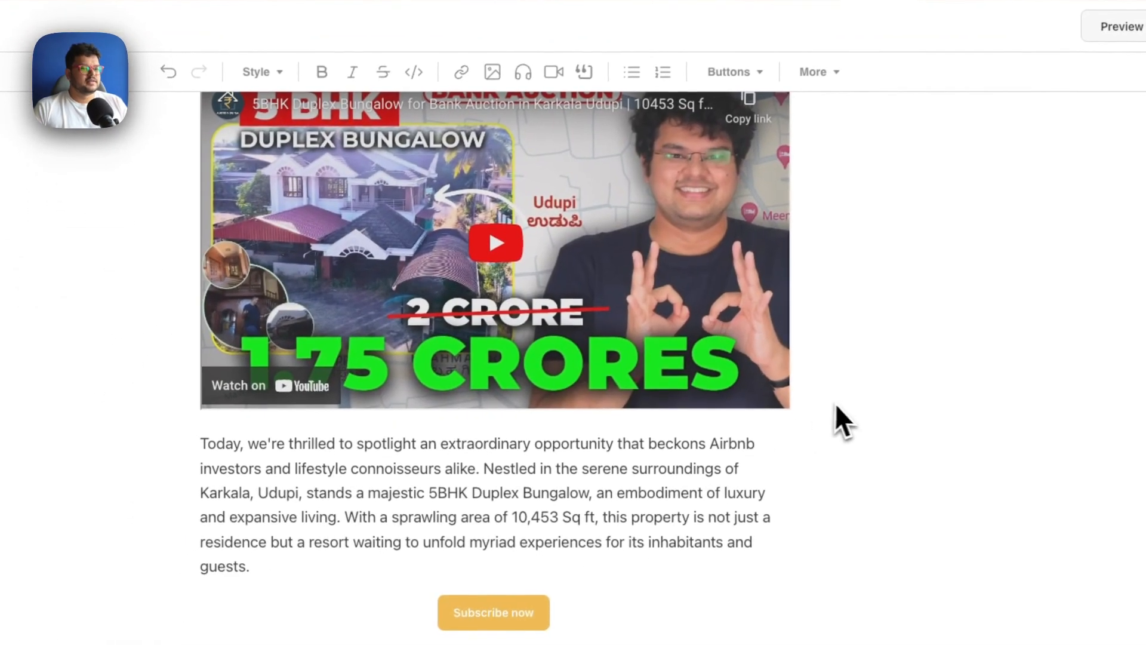
Review the videos and subscribe button in the draft, then continue to the publish settings.
scroll("down", 3)
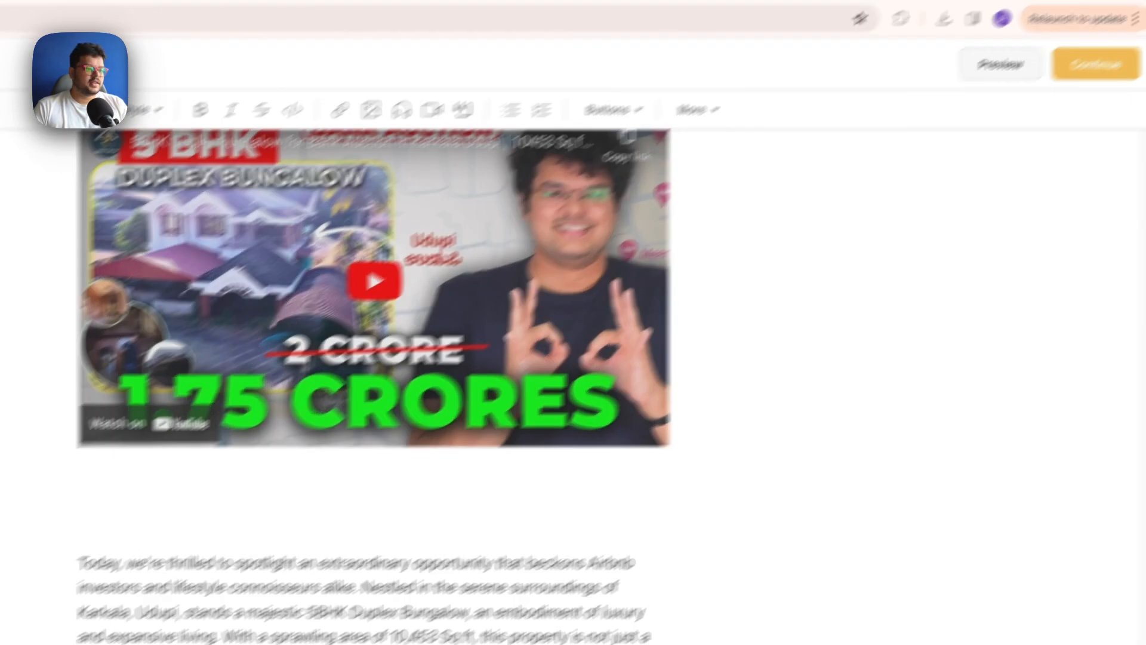
scroll("down", 3)
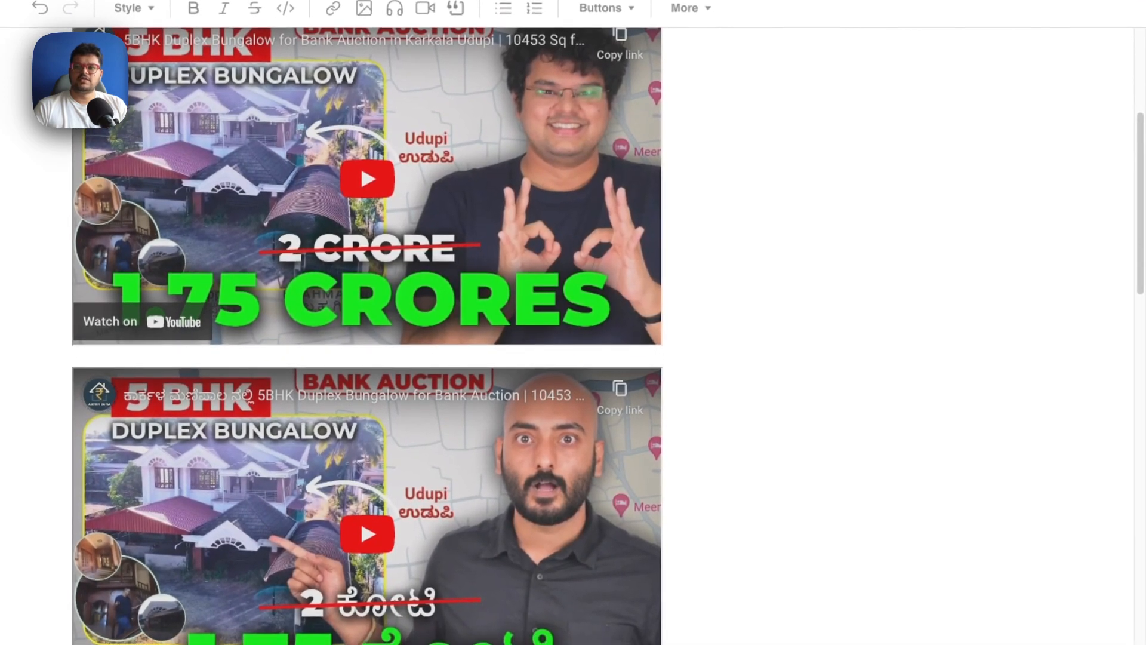
scroll("down", 3)
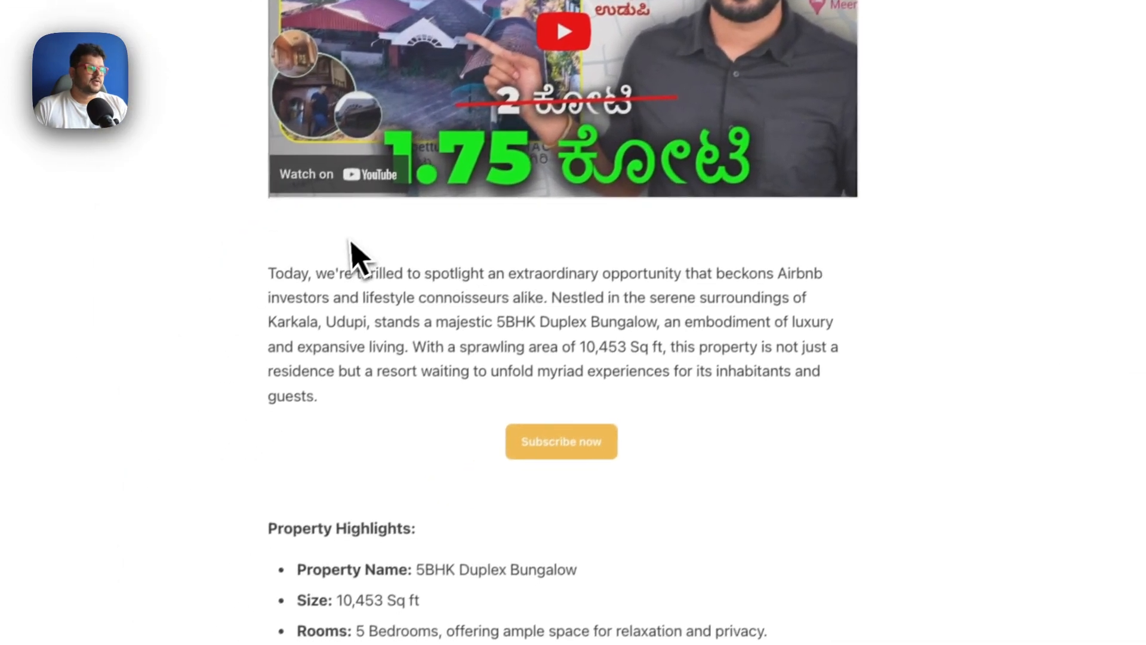
scroll("down", 3)
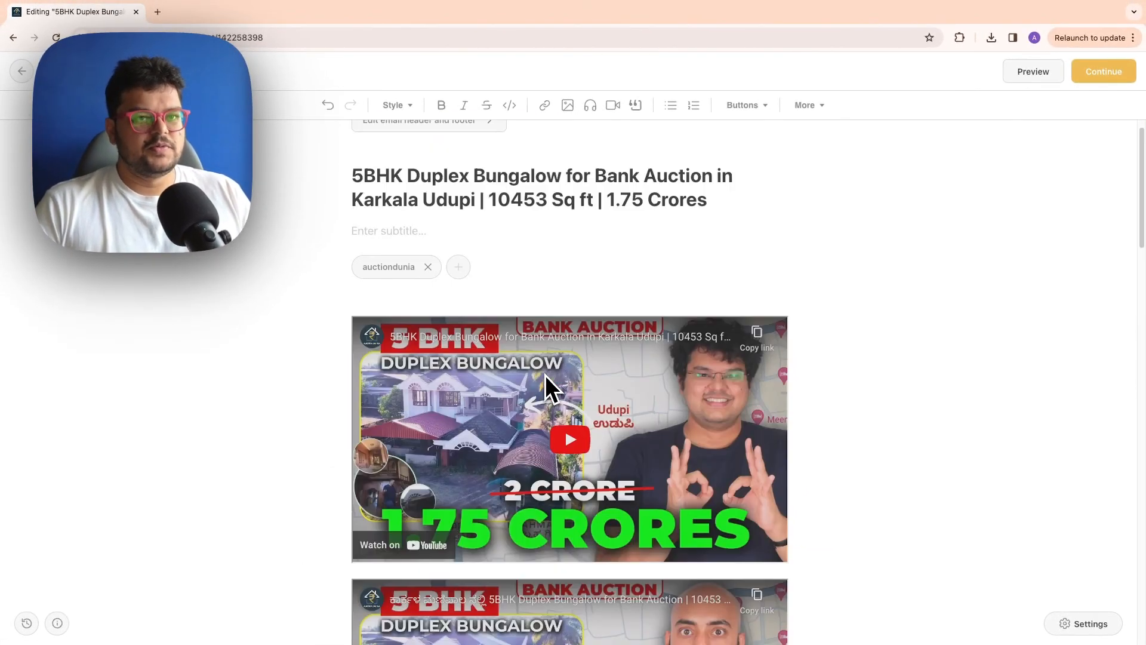
left_click(1104, 72)
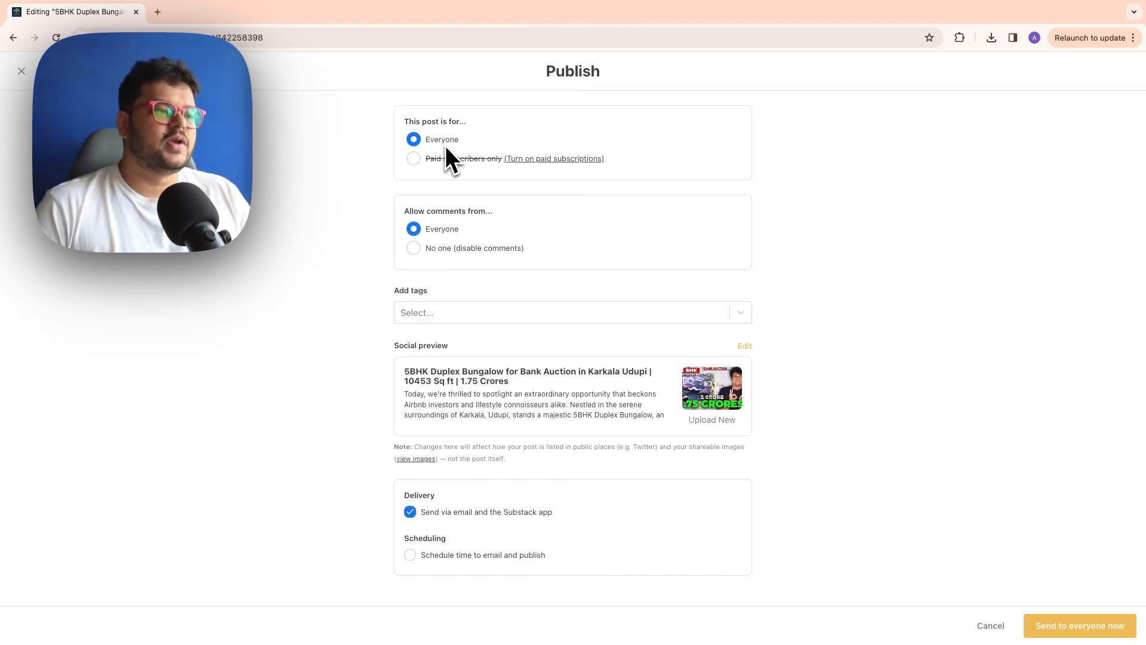
Tag the post with 'Udupi' from the Add tags list.
left_click(560, 313)
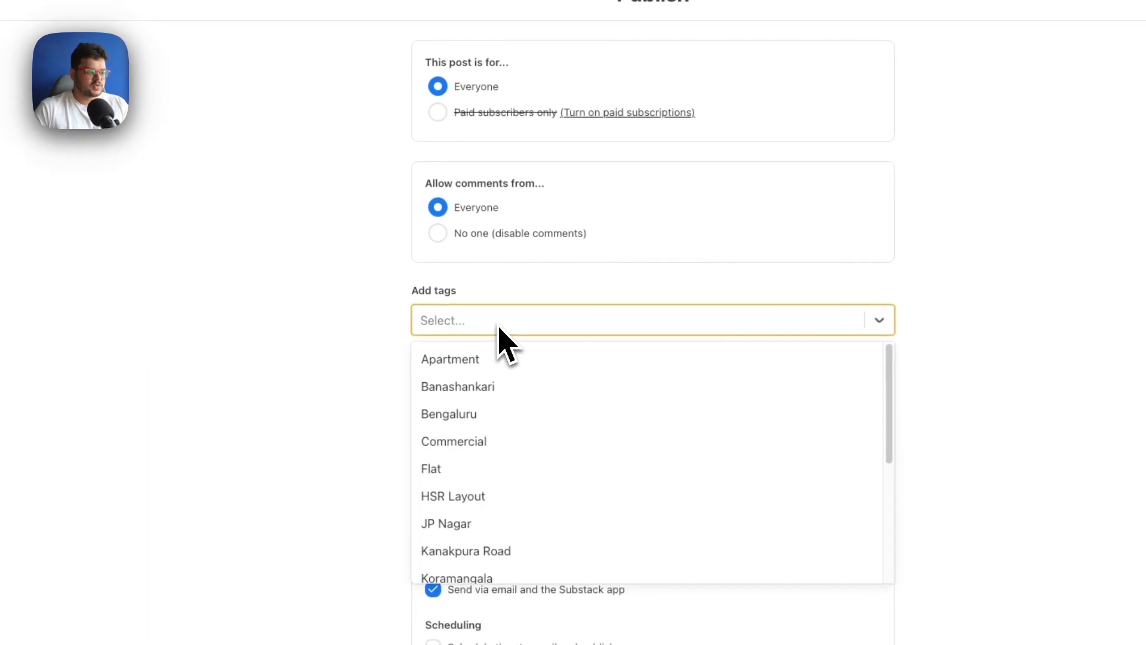
type("Udupi")
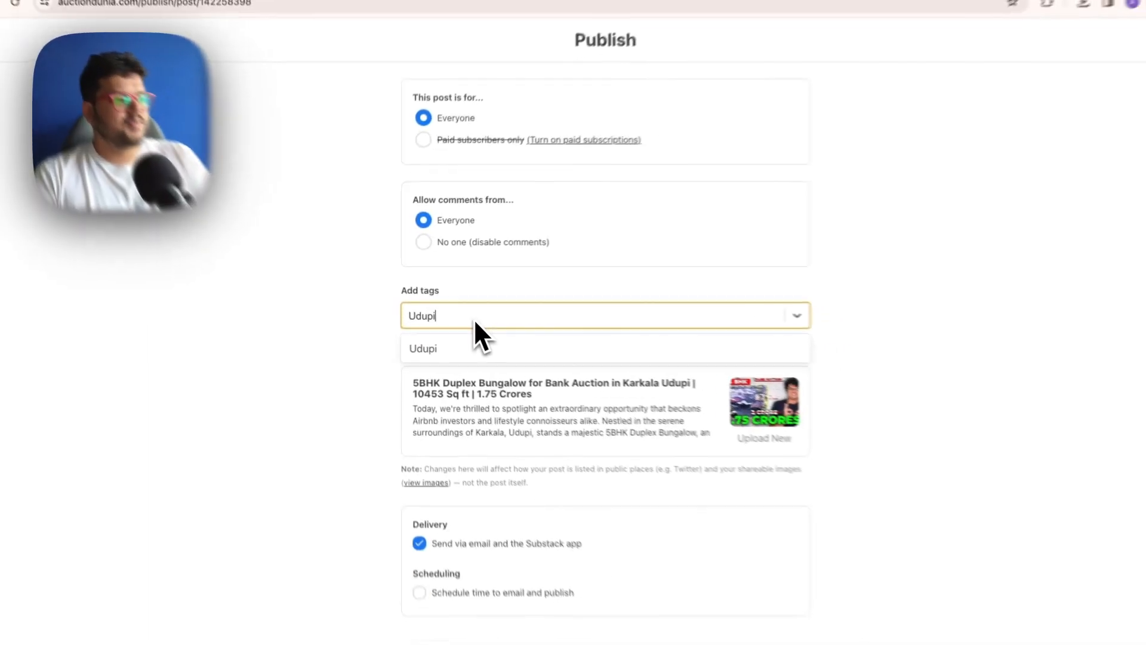
left_click(422, 349)
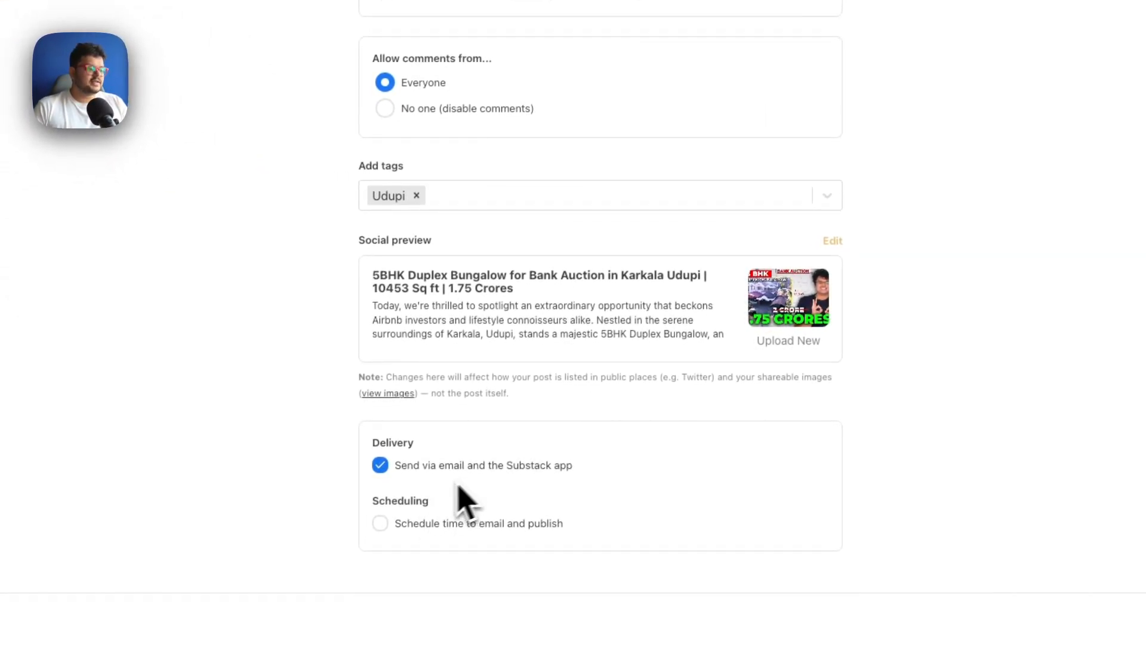
Toggle Schedule time on and off, then send the post to everyone now.
left_click(379, 523)
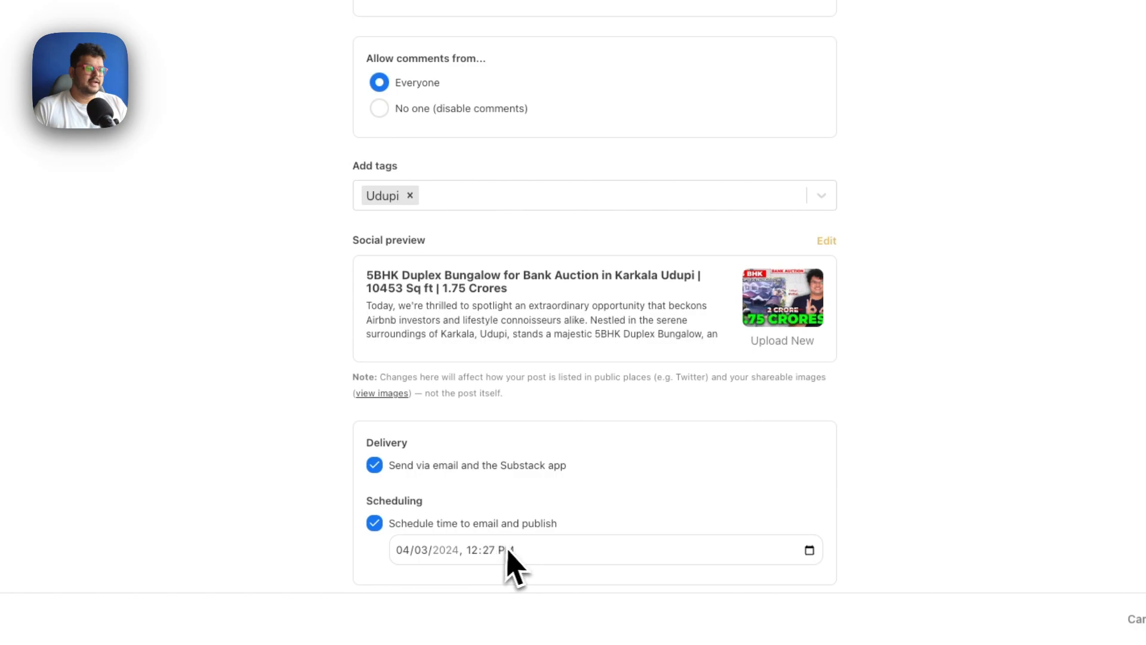
mouse_move(329, 554)
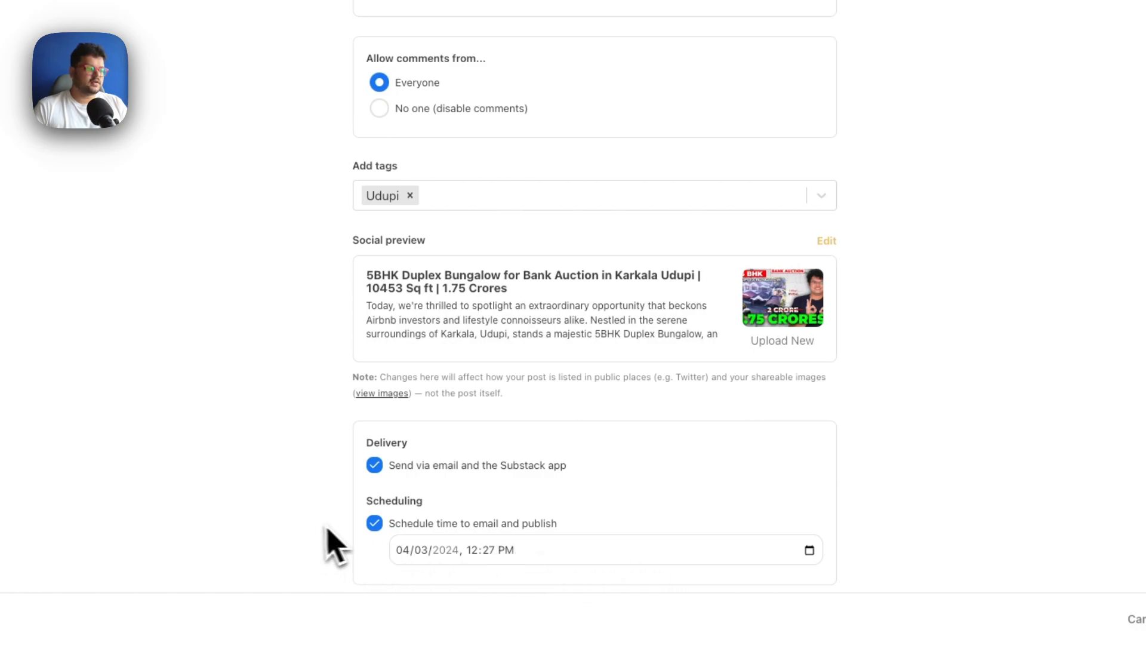
left_click(375, 523)
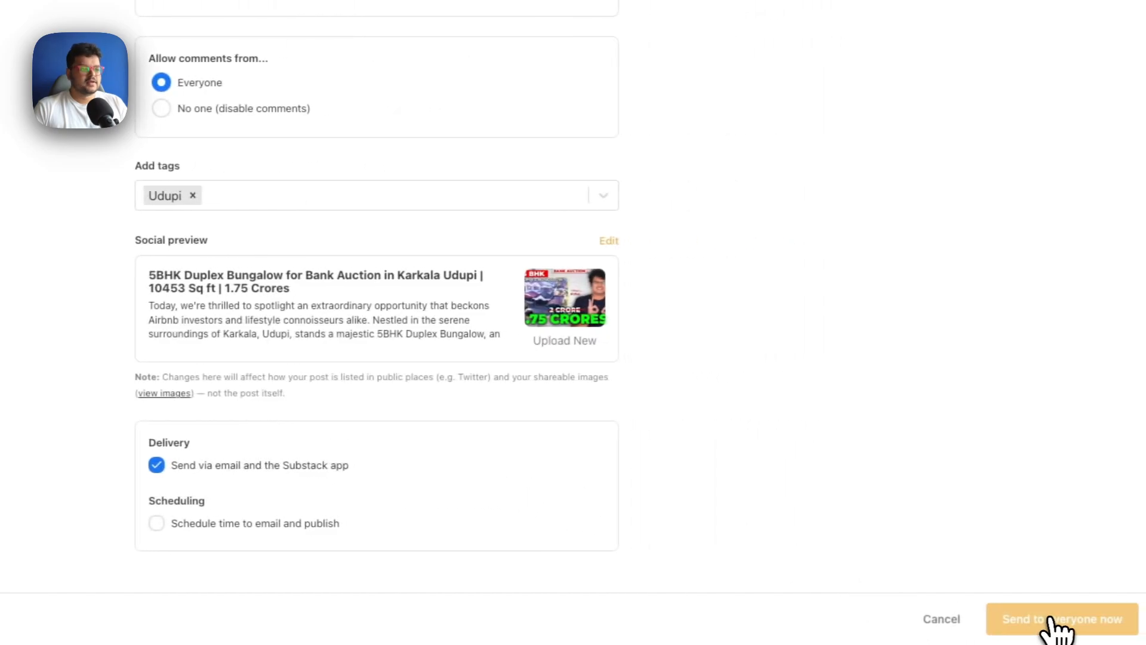
left_click(1062, 636)
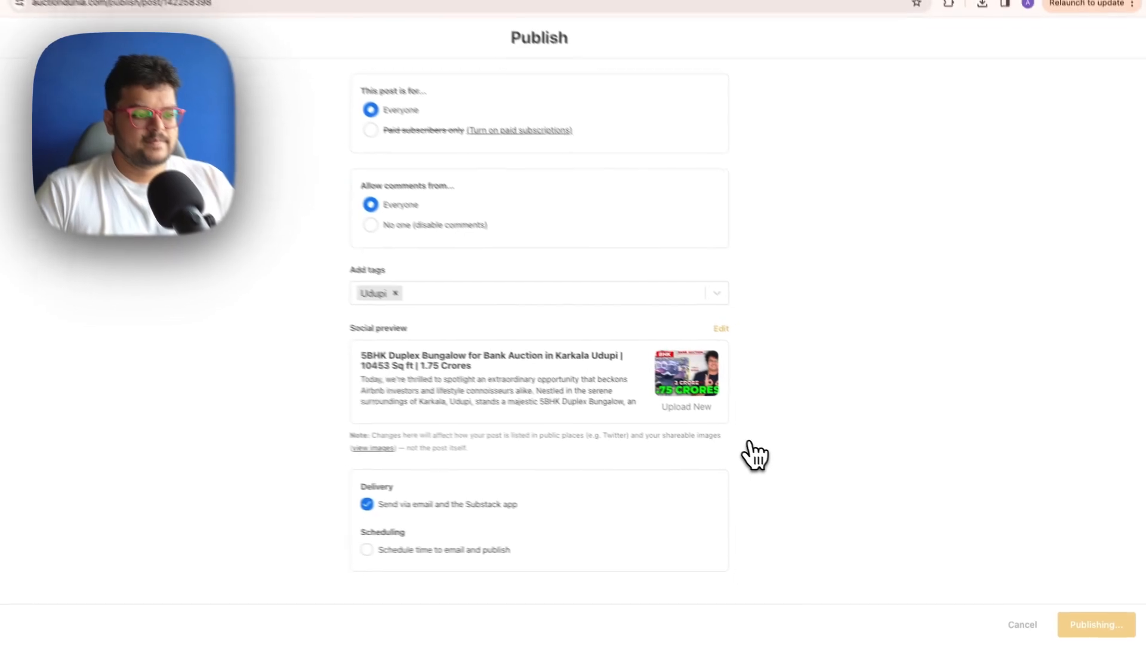
left_click(1096, 641)
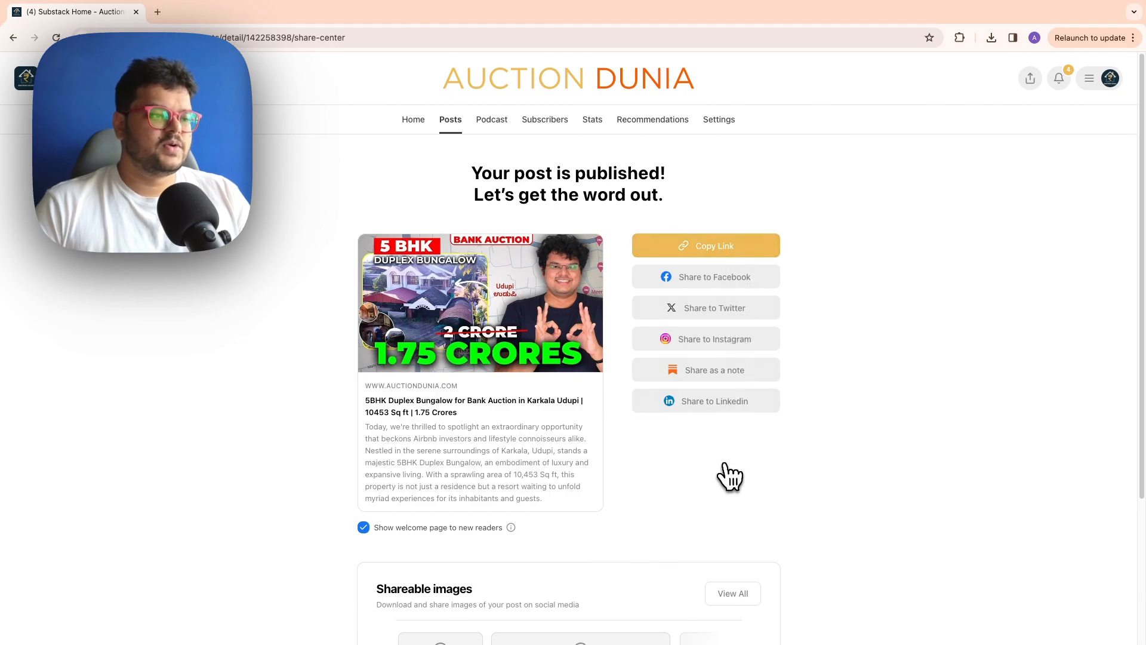
mouse_move(1049, 47)
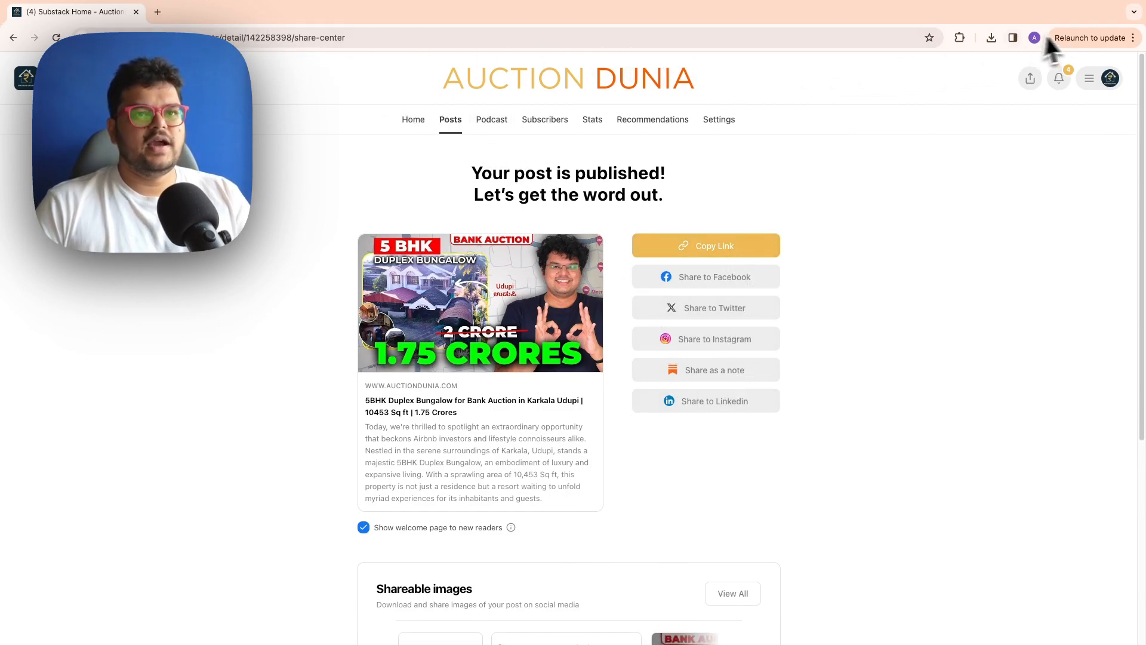
Bring up Chrome's three-dot menu from the share-center page.
left_click(1133, 37)
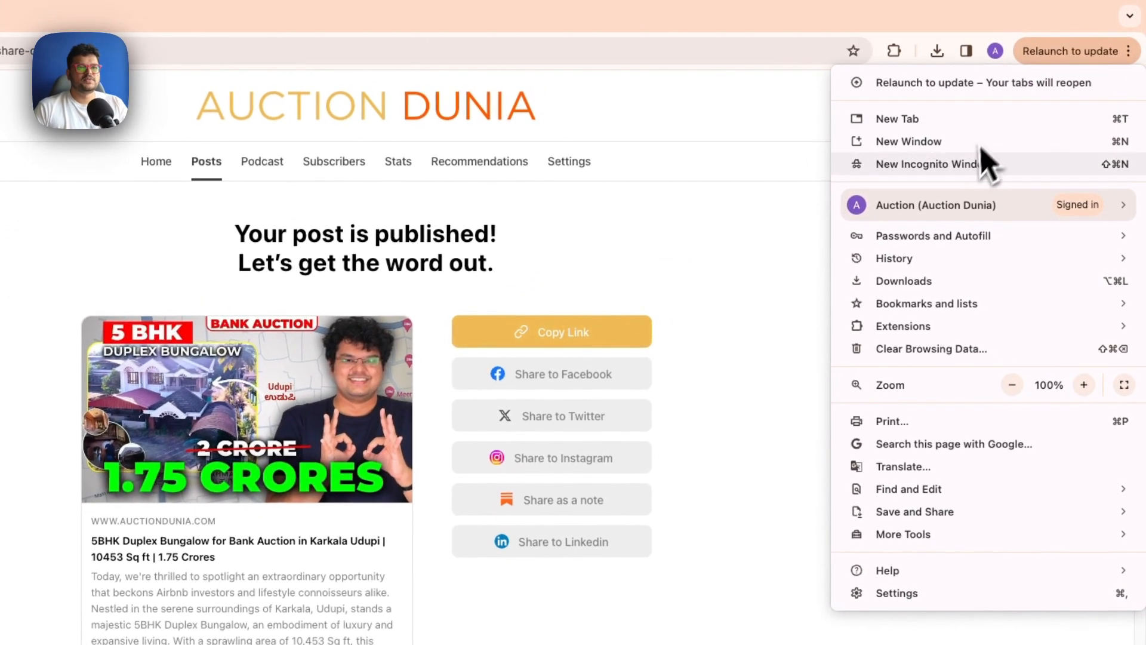
View the published bungalow post in a new Incognito window and close its subscribe pop-up.
left_click(926, 163)
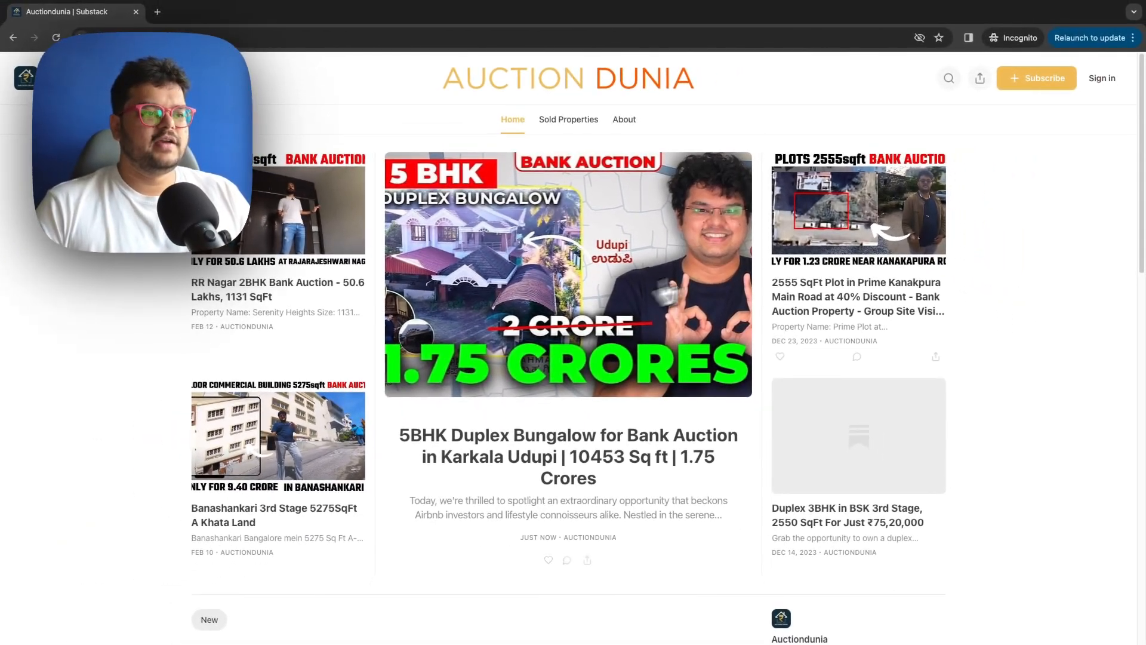
mouse_move(684, 468)
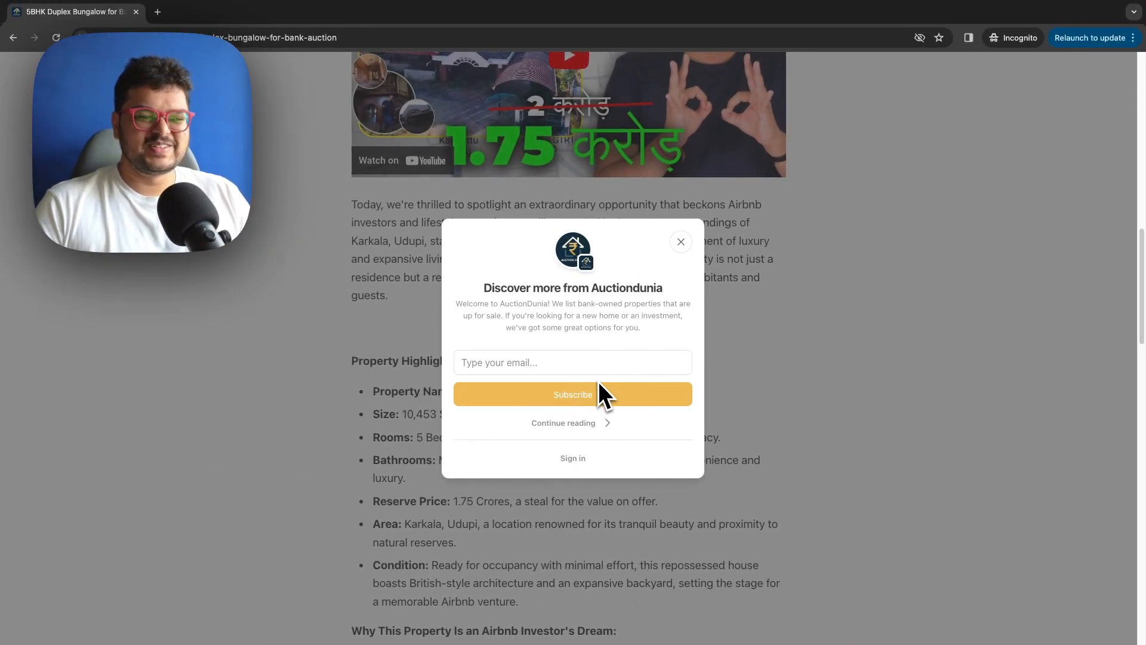
mouse_move(680, 241)
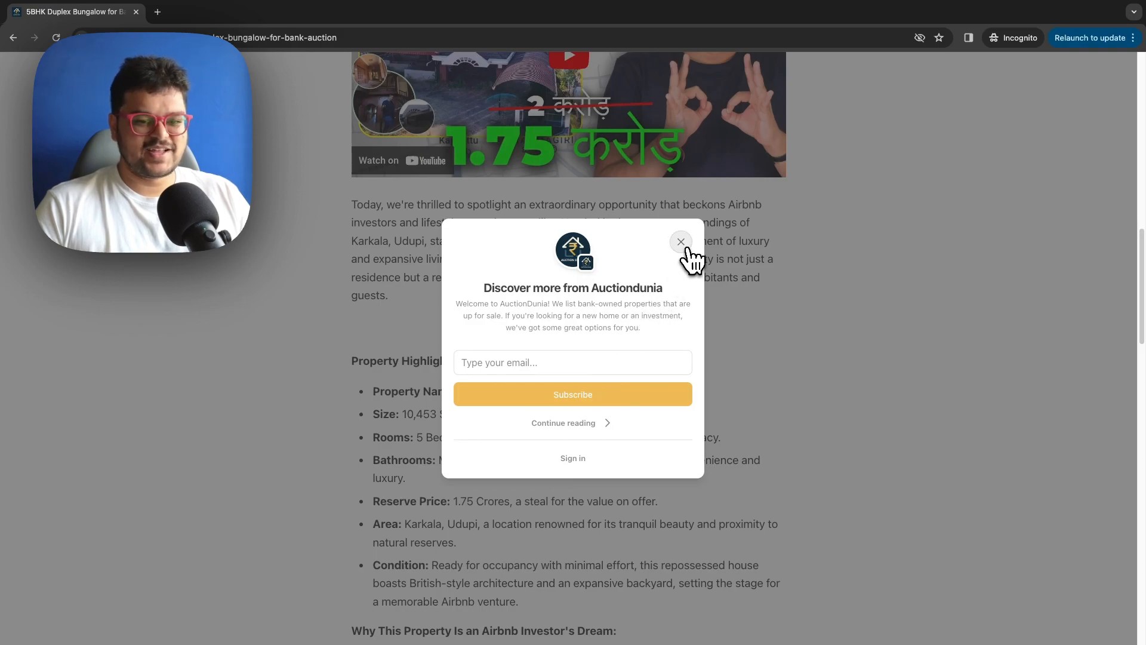
left_click(681, 241)
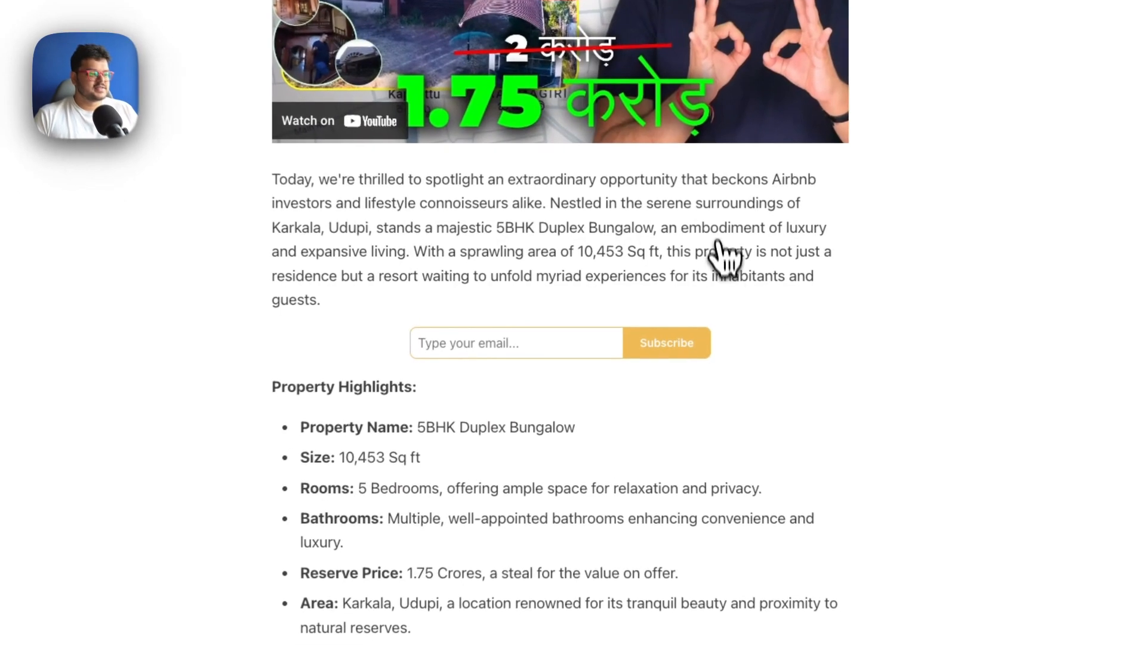